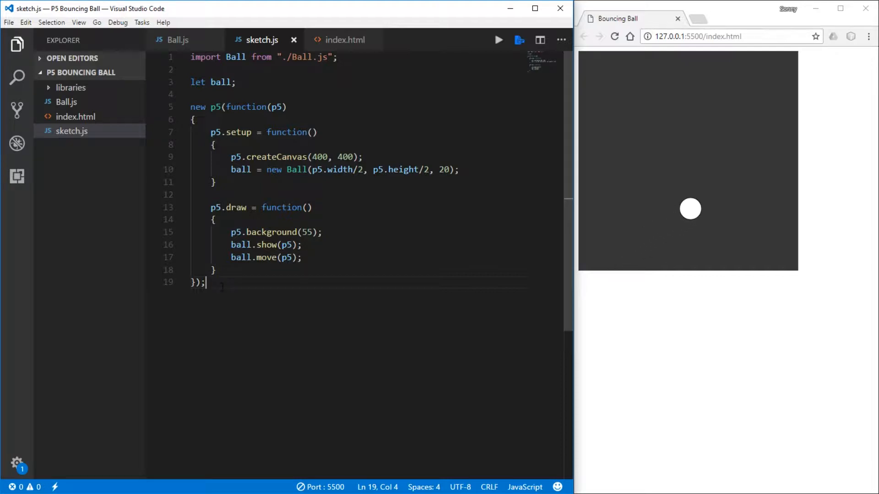
Step: Switch to the Ball.js tab to look over the Ball class
{"action": "left_click", "coordinate": [178, 40]}
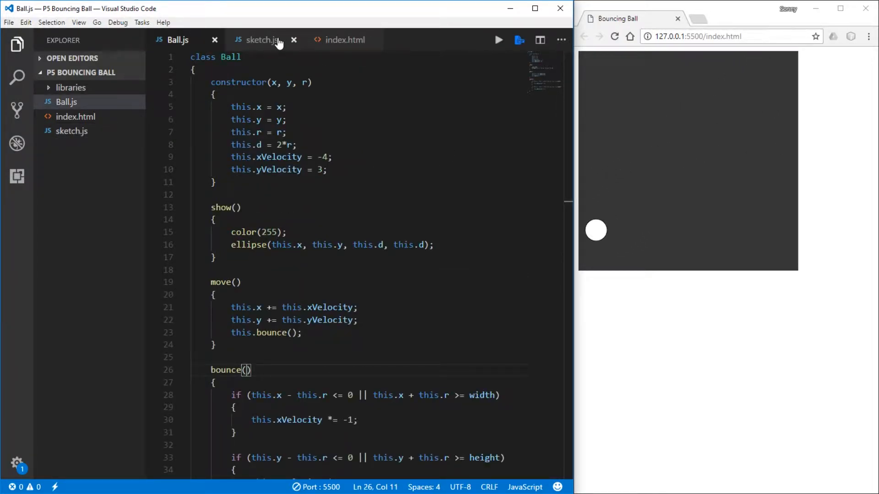
{"action": "mouse_move", "coordinate": [262, 40]}
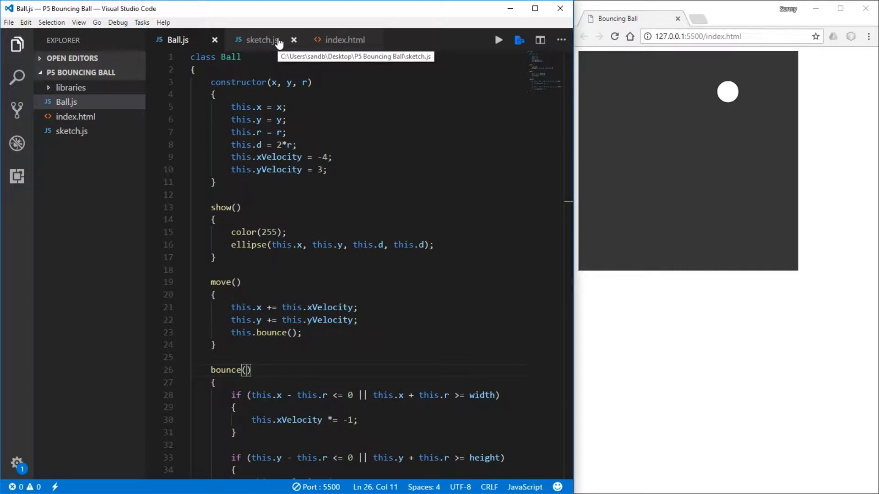
{"action": "mouse_move", "coordinate": [344, 39]}
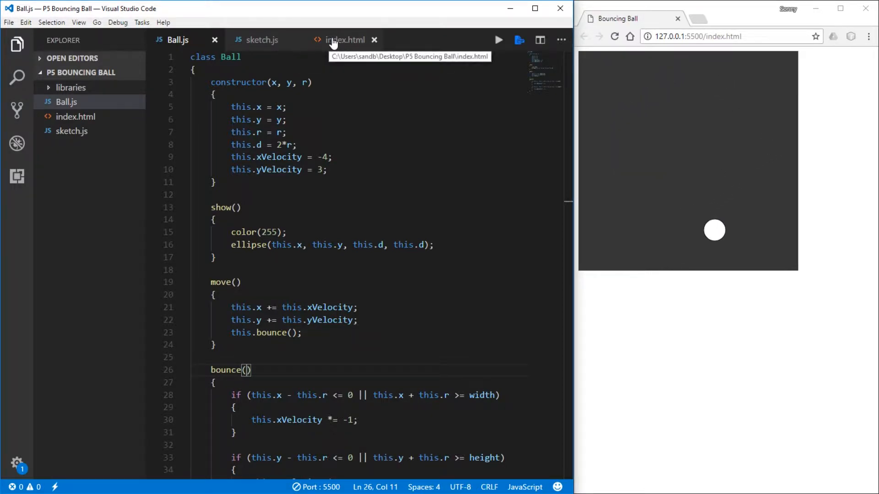
Step: Add type="module" to the sketch.js script tag in index.html
{"action": "left_click", "coordinate": [344, 40]}
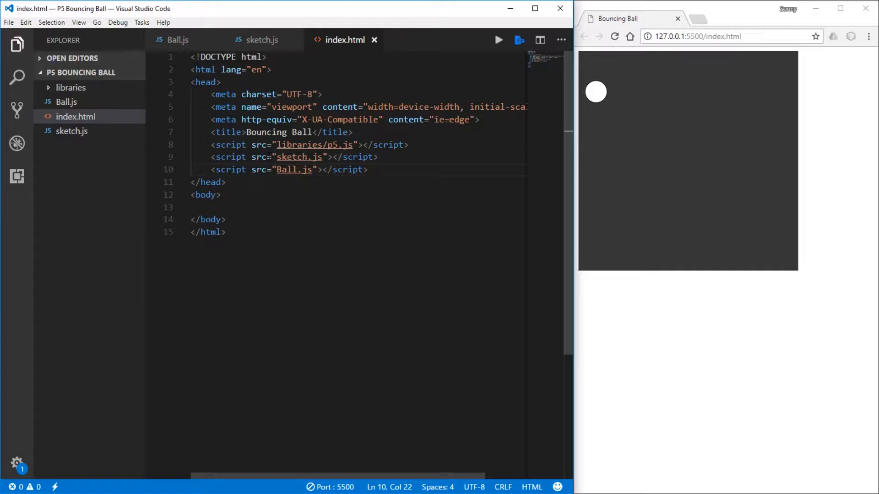
{"action": "type", "text": "type=\"\""}
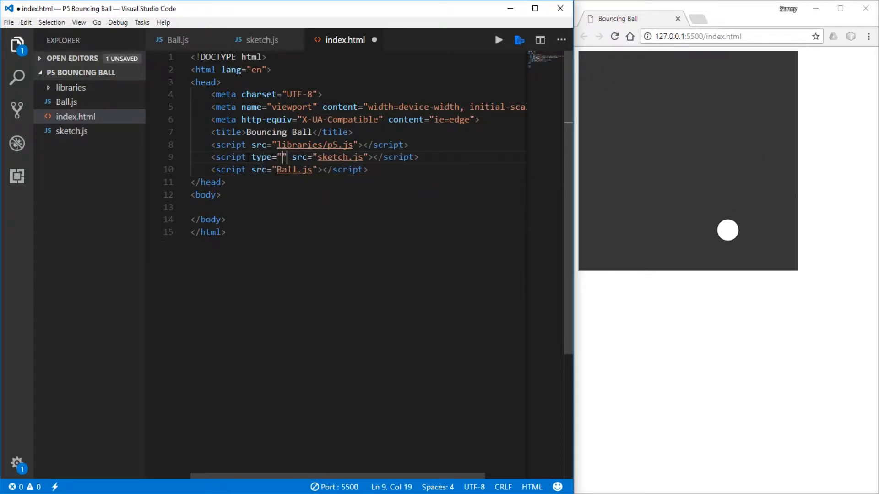
{"action": "type", "text": "module"}
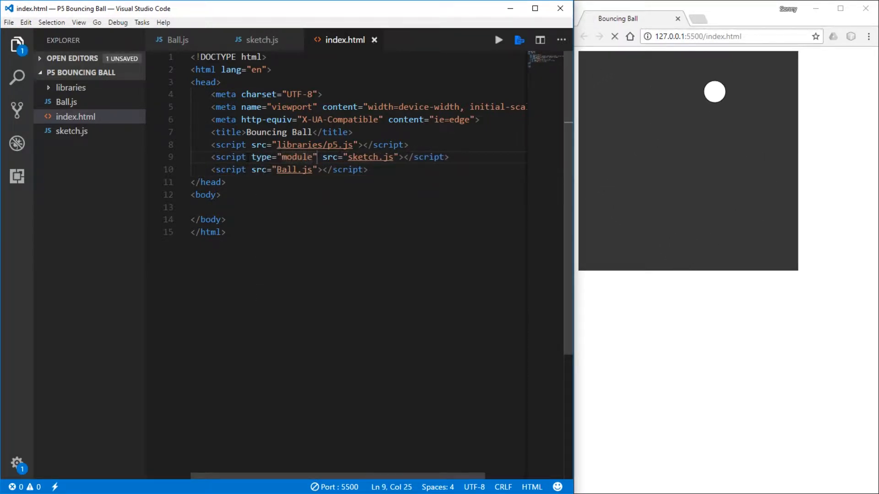
Step: Check the now-blank browser page in the DevTools console, then highlight the module attribute
{"action": "left_click", "coordinate": [613, 36]}
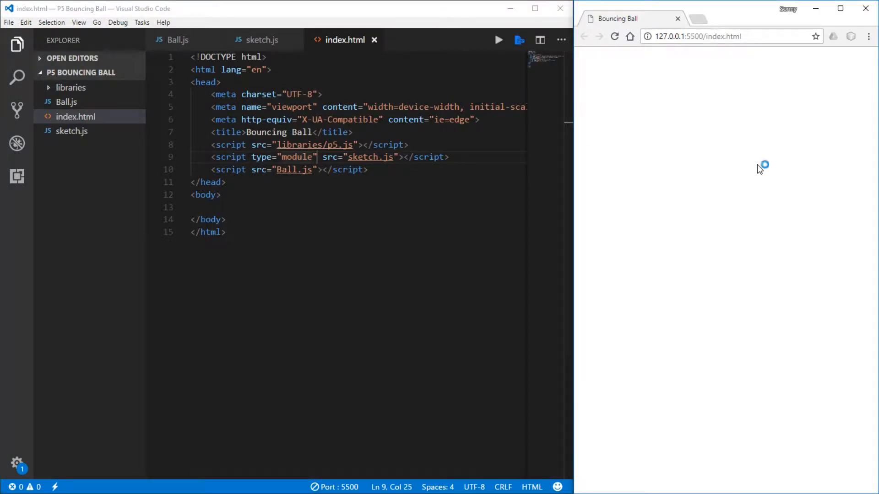
{"action": "key", "text": "F12"}
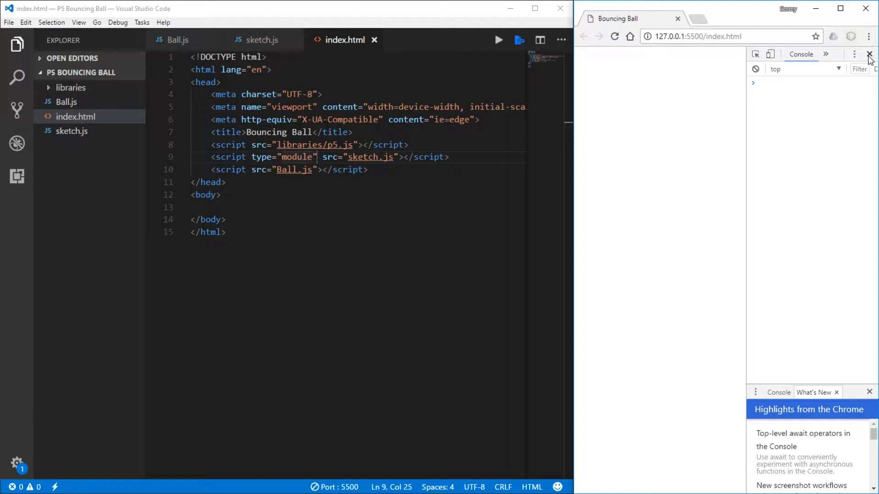
{"action": "left_click", "coordinate": [869, 54]}
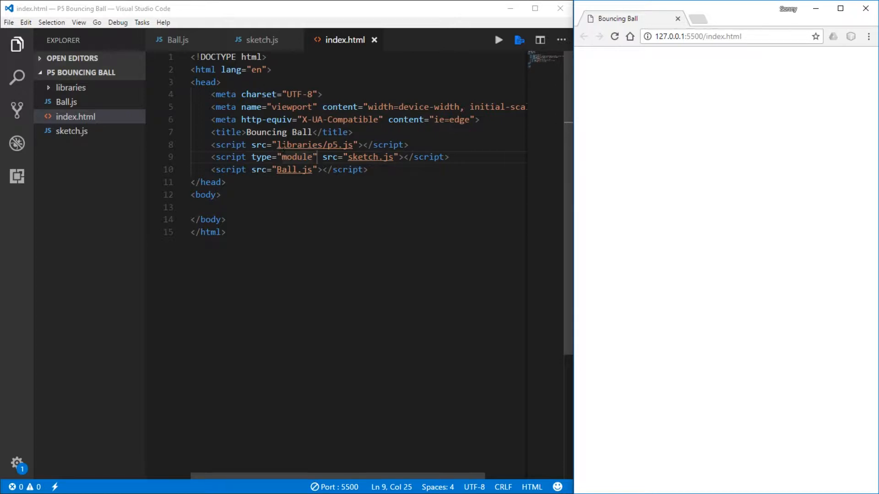
{"action": "double_click", "coordinate": [297, 157]}
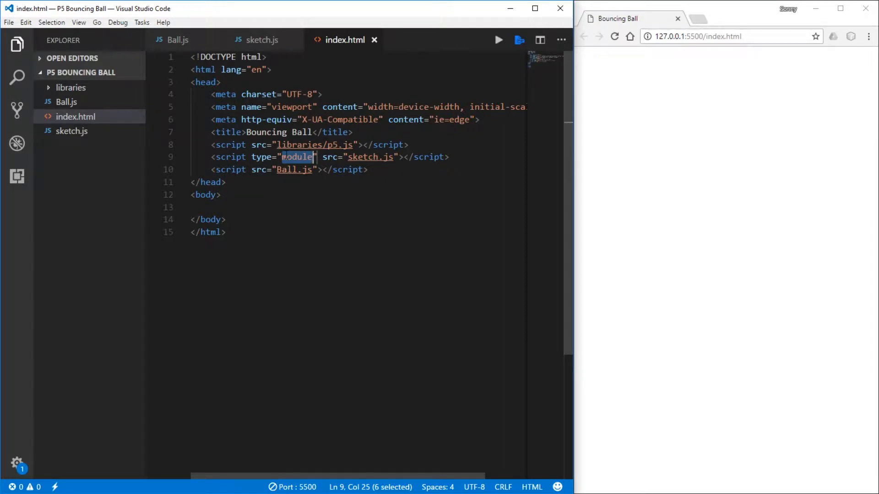
Step: Show sketch.js and highlight its global setup and draw function names
{"action": "left_click", "coordinate": [262, 39]}
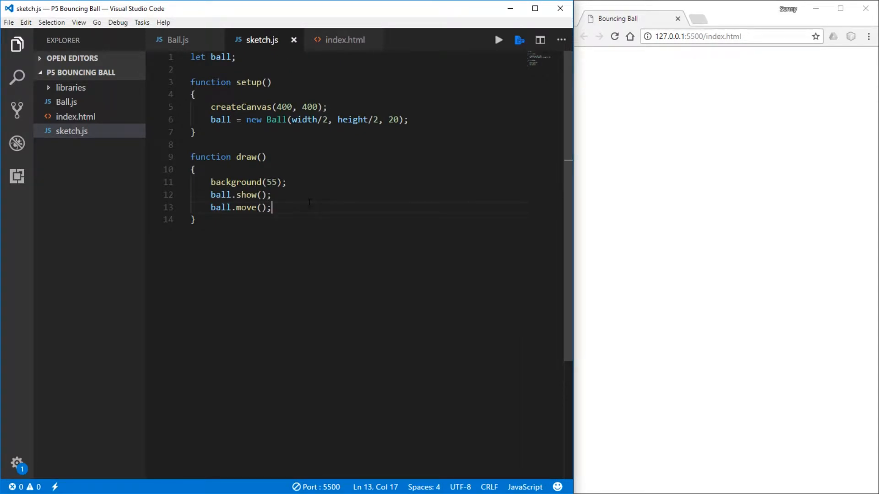
{"action": "double_click", "coordinate": [248, 82]}
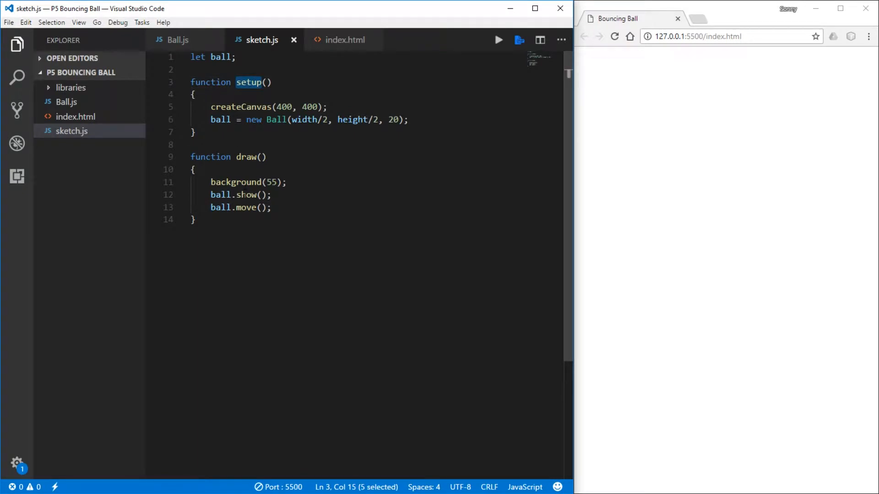
{"action": "double_click", "coordinate": [246, 157]}
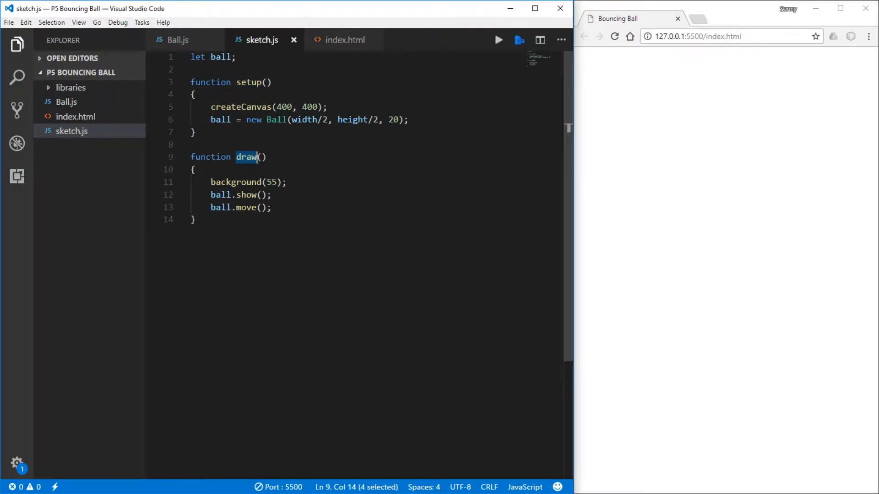
{"action": "left_click", "coordinate": [195, 219]}
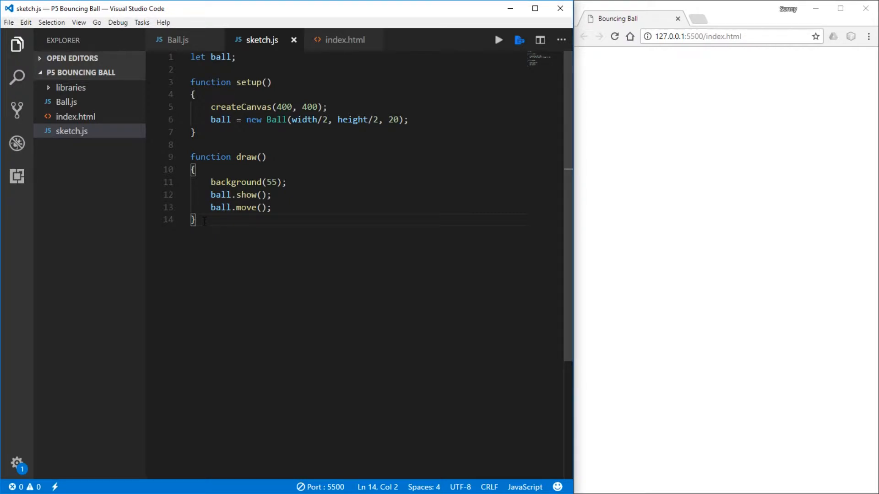
Step: Append window.setup = setup; and window.draw = draw; to the end of sketch.js
{"action": "type", "text": "wi"}
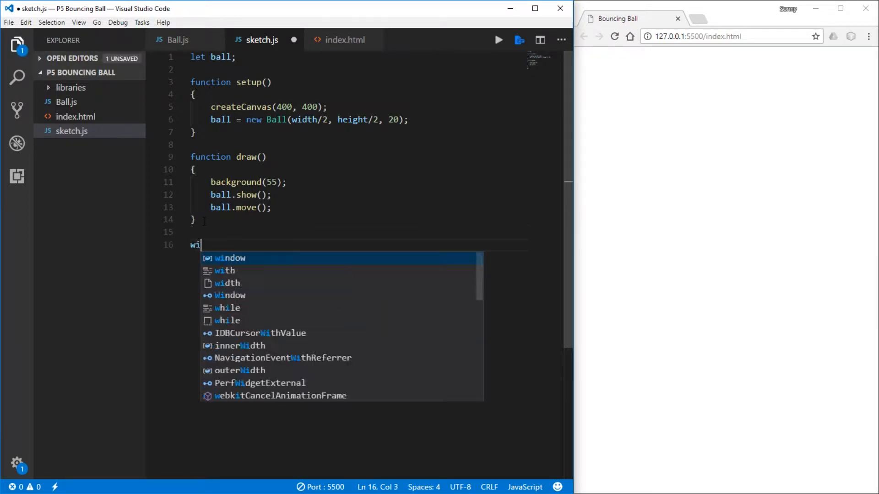
{"action": "type", "text": "ndow"}
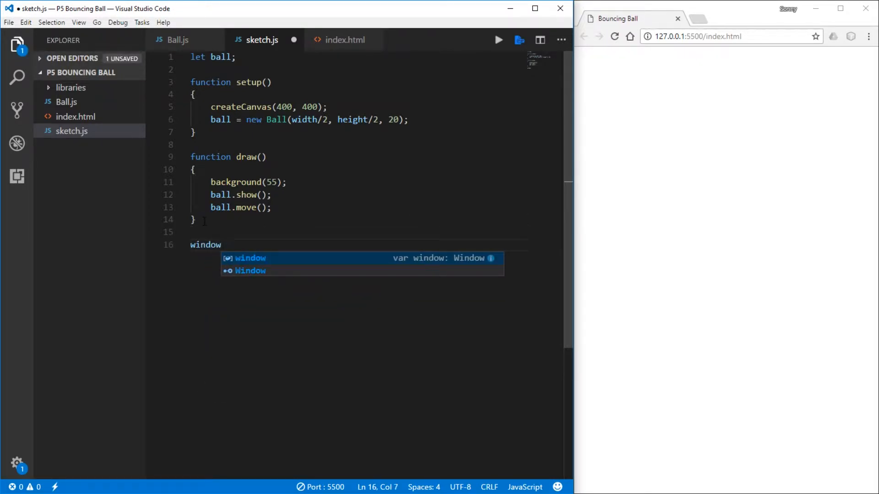
{"action": "type", "text": ".setup = setup"}
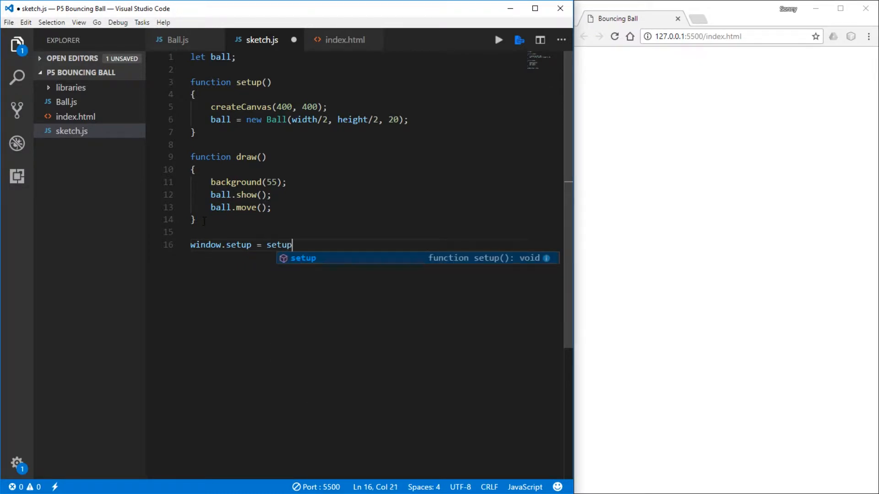
{"action": "type", "text": ";"}
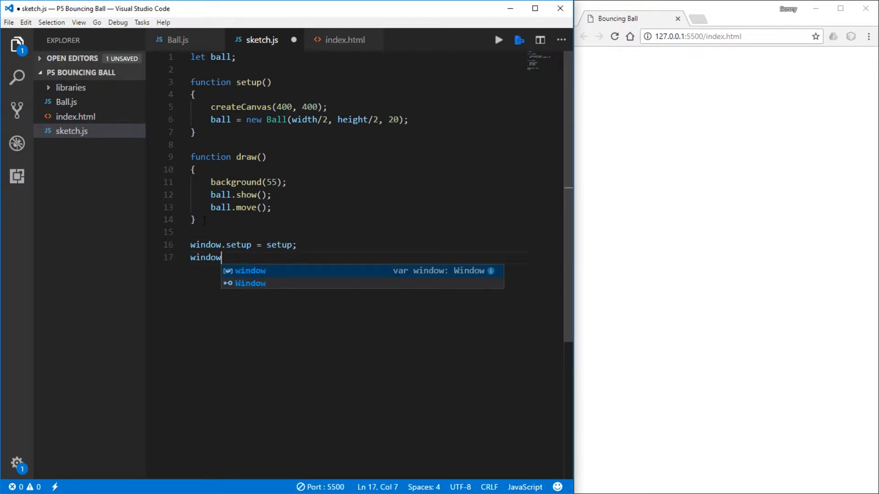
{"action": "type", "text": ".draw = draw;"}
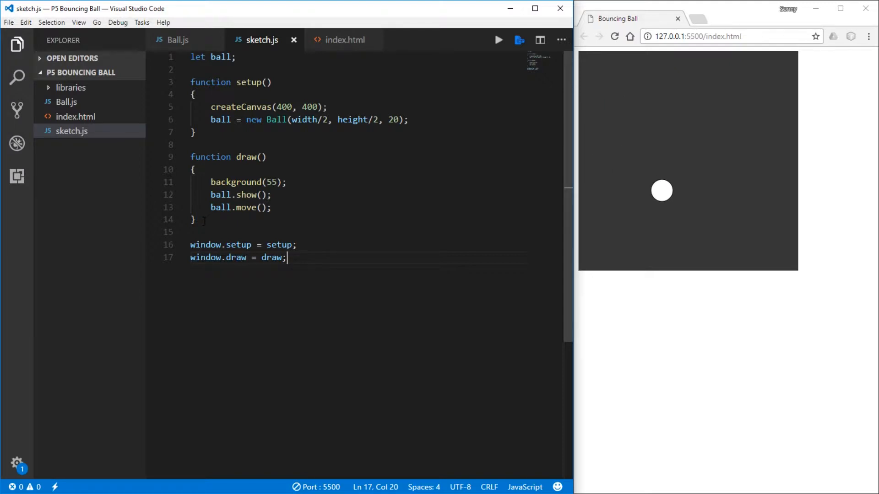
{"action": "double_click", "coordinate": [205, 245]}
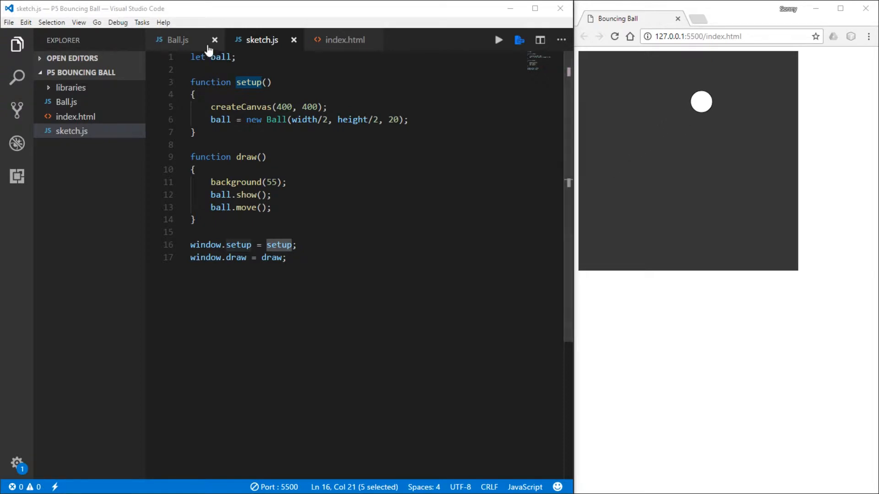
{"action": "mouse_move", "coordinate": [178, 39]}
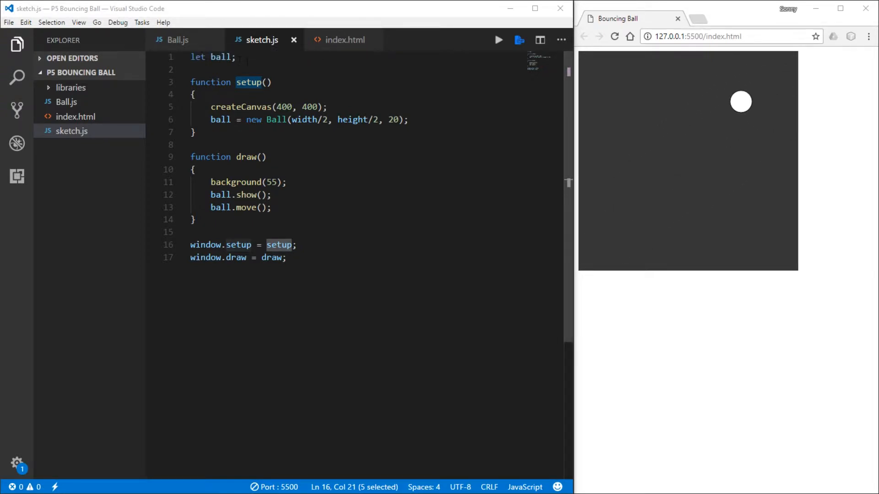
Step: Insert var sketch = new p5(function(p5){}); below the let ball declaration
{"action": "left_click", "coordinate": [235, 58]}
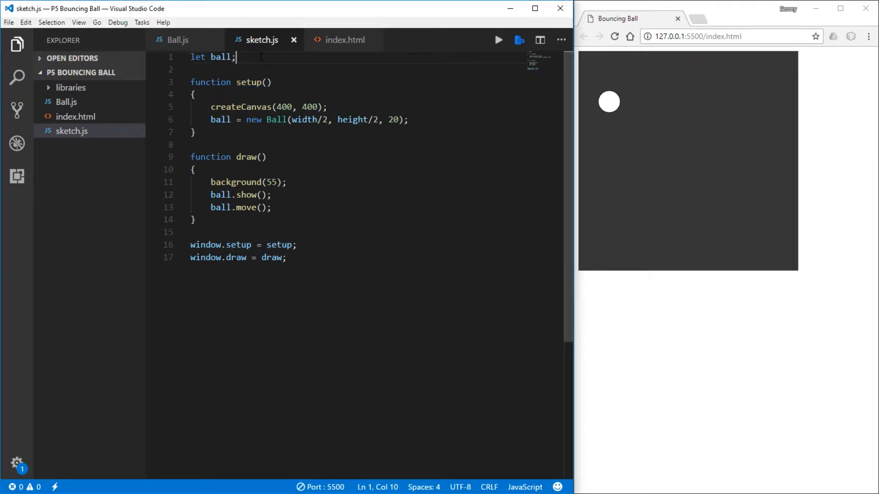
{"action": "key", "text": "Enter"}
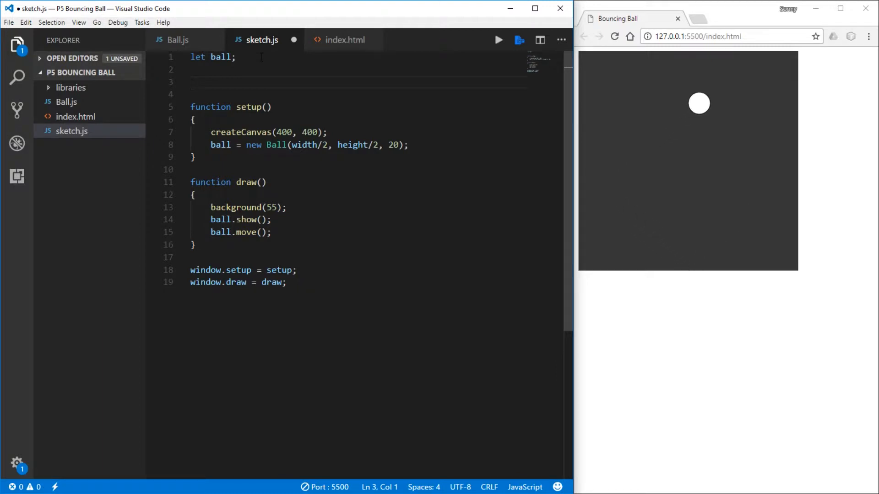
{"action": "type", "text": "var"}
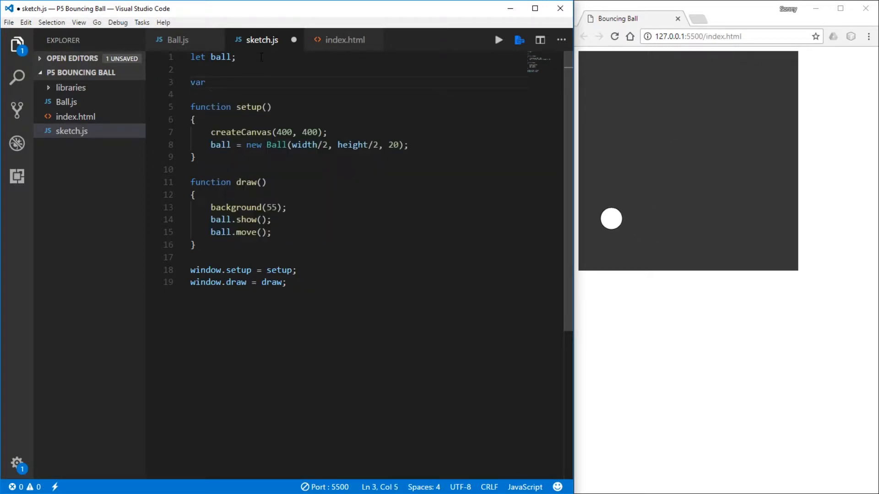
{"action": "type", "text": "sketch = new"}
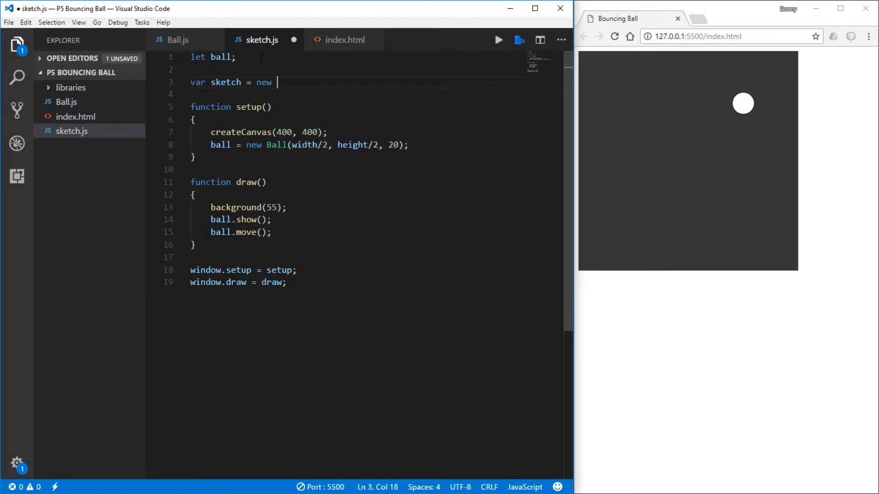
{"action": "type", "text": "p"}
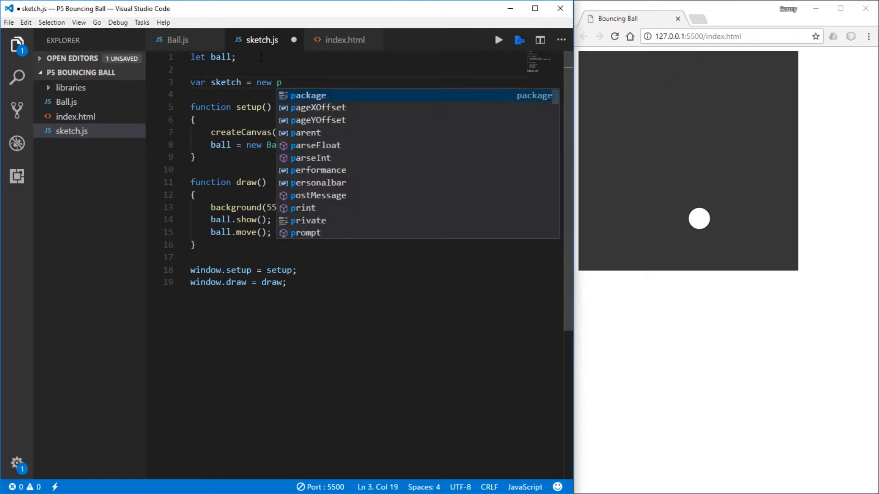
{"action": "type", "text": "5()"}
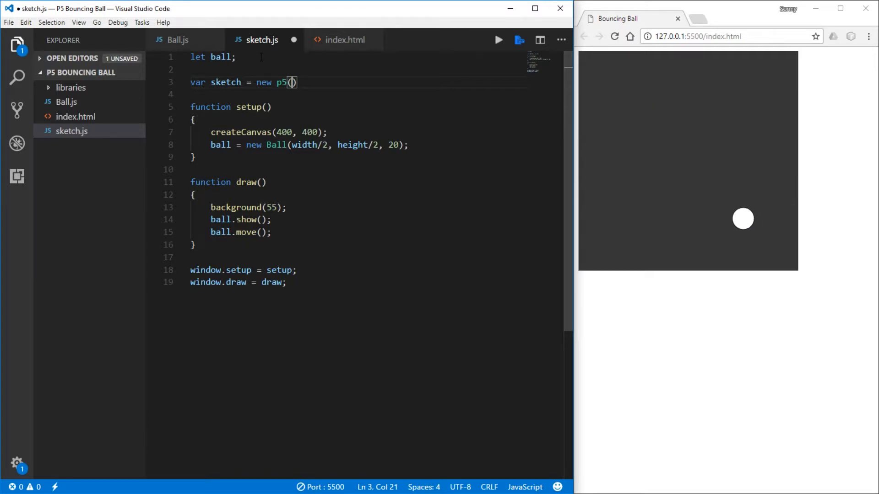
{"action": "type", "text": "function("}
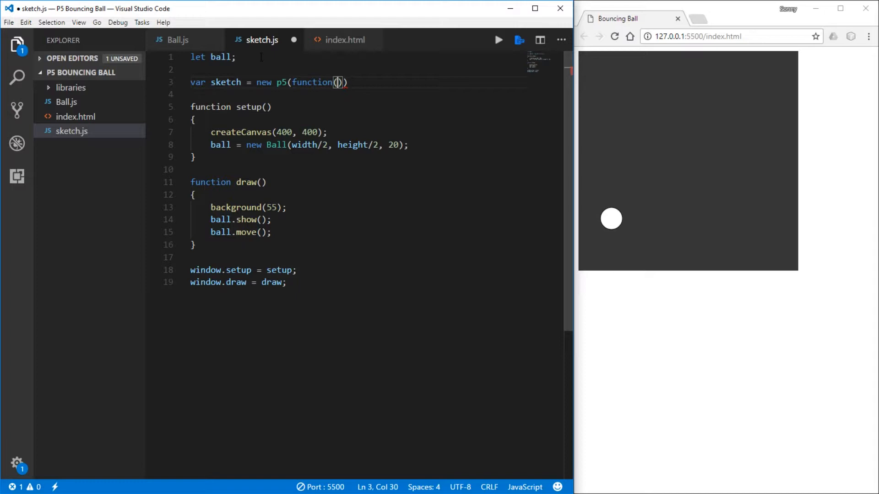
{"action": "type", "text": "p5"}
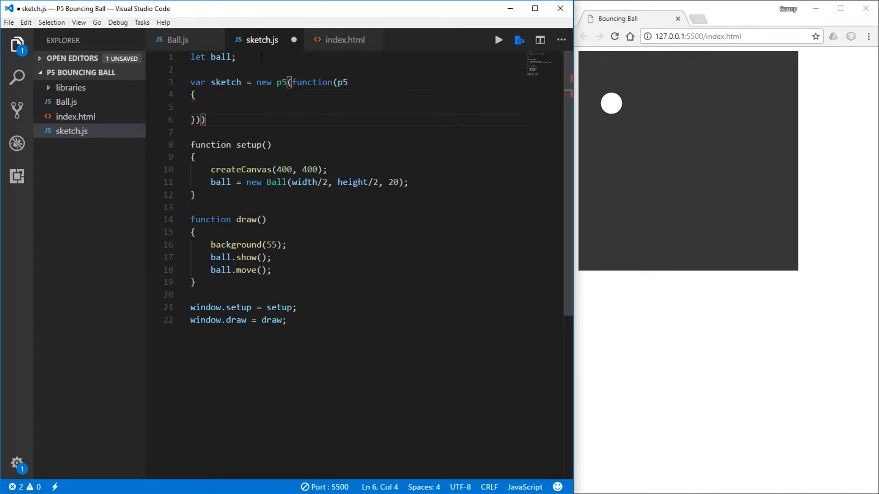
{"action": "key", "text": "Backspace"}
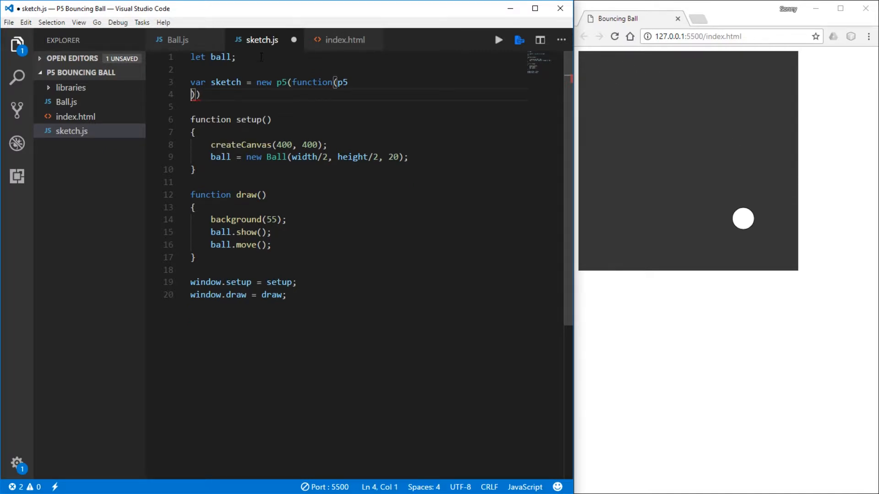
{"action": "key", "text": "Backspace"}
{"action": "type", "text": ")"}
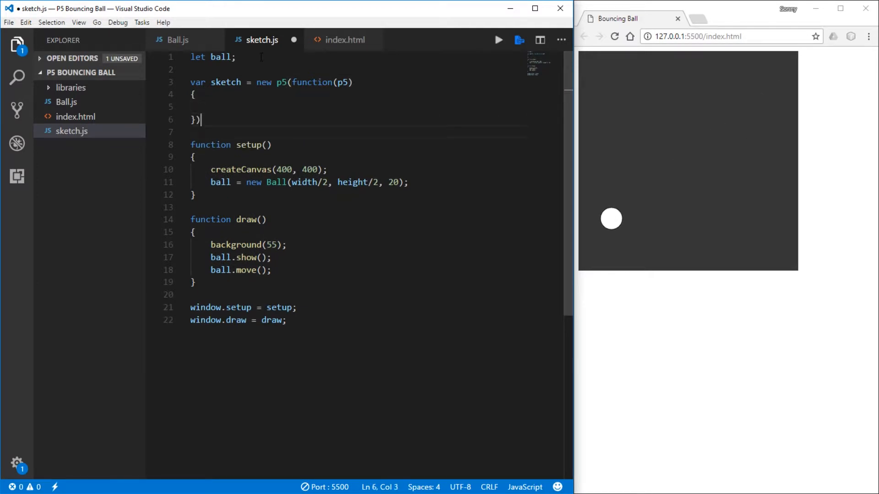
{"action": "type", "text": ";"}
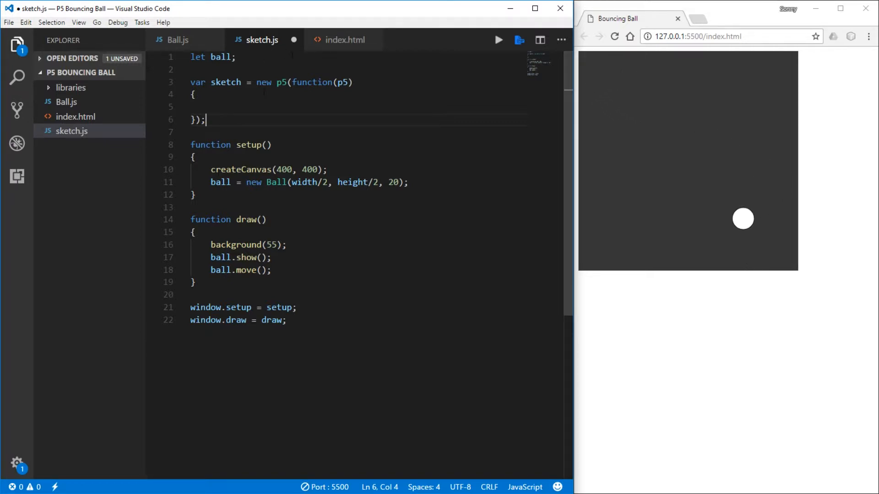
Step: Add p5.setup and p5.draw functions, moving createCanvas(400, 400) and ball creation into setup
{"action": "type", "text": "p5.setup"}
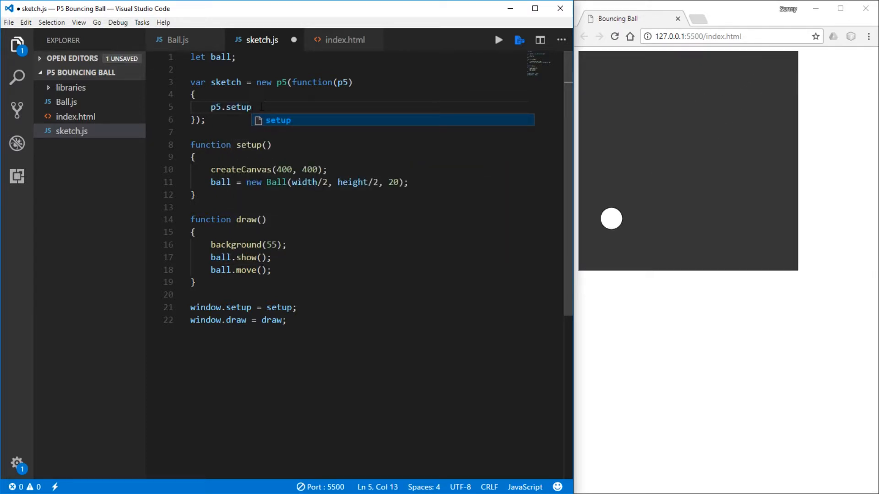
{"action": "type", "text": "= function("}
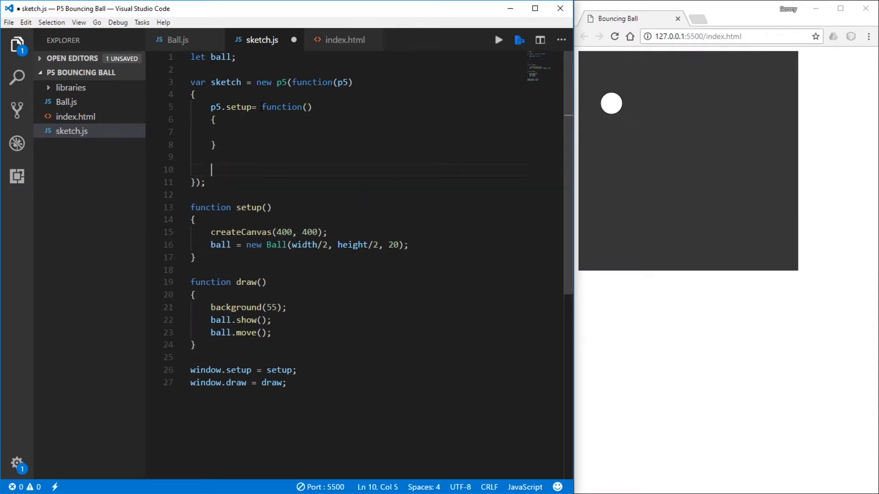
{"action": "type", "text": "p5.dra"}
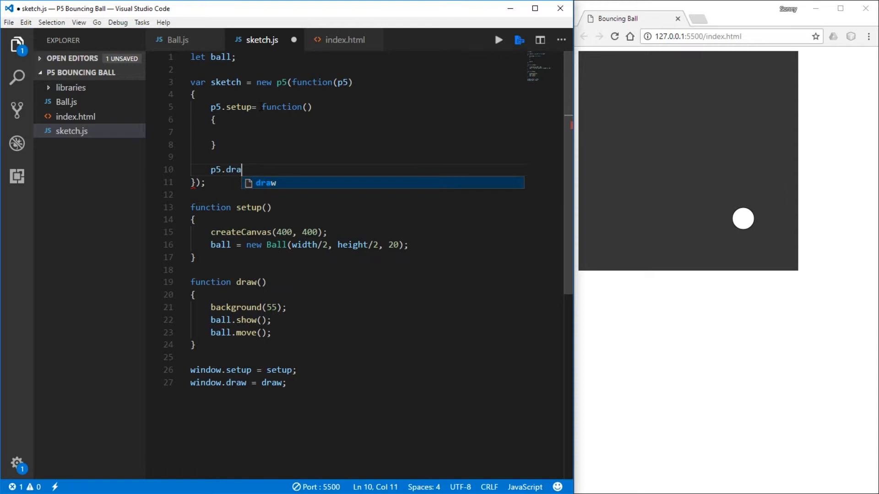
{"action": "type", "text": "w = function("}
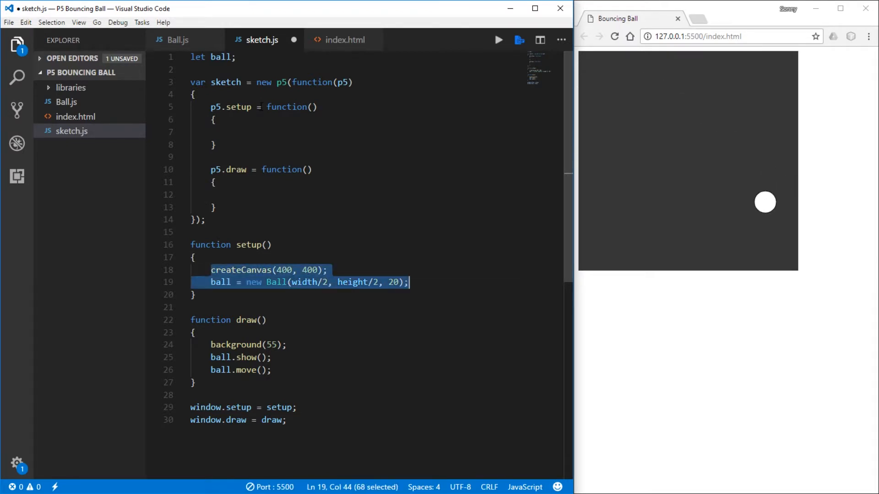
{"action": "key", "text": "Delete"}
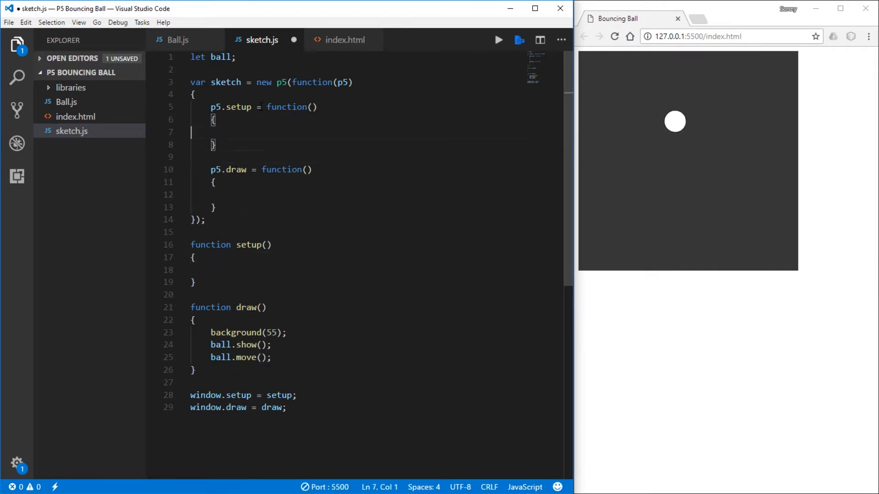
{"action": "type", "text": "createCanvas(400, 400);"}
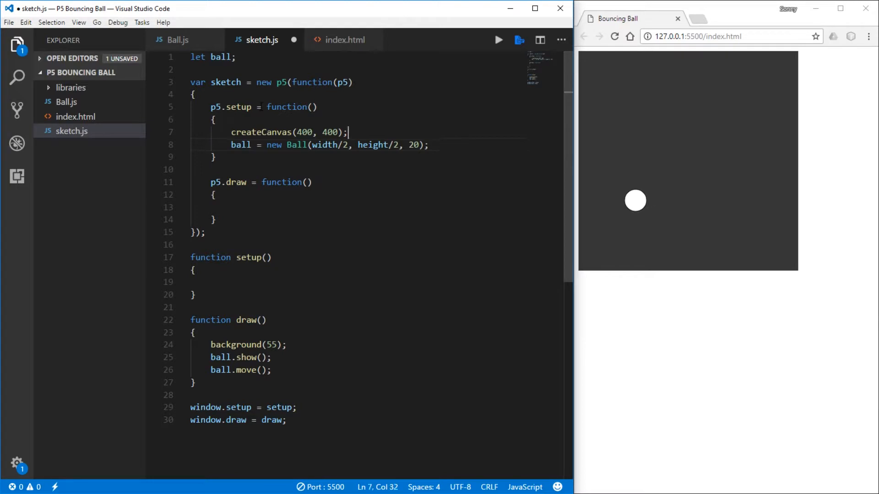
{"action": "type", "text": "p5."}
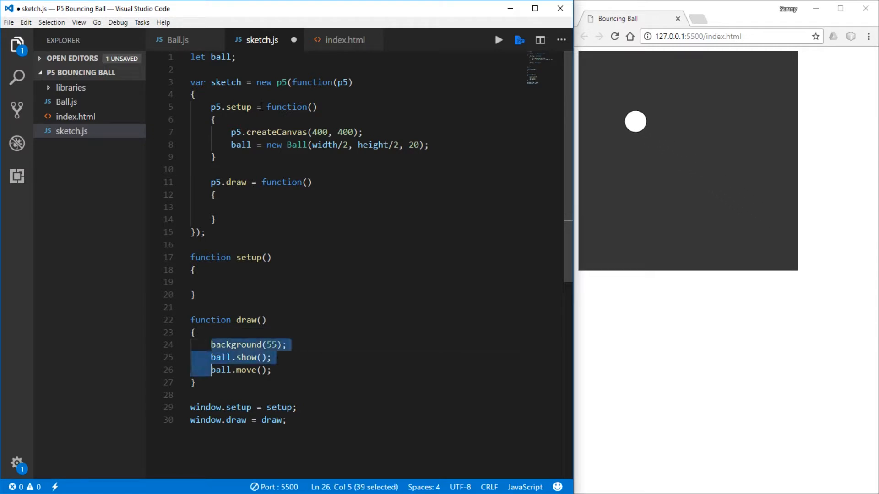
Step: Move background(55), show and move into p5.draw and delete the old globals
{"action": "key", "text": "Delete"}
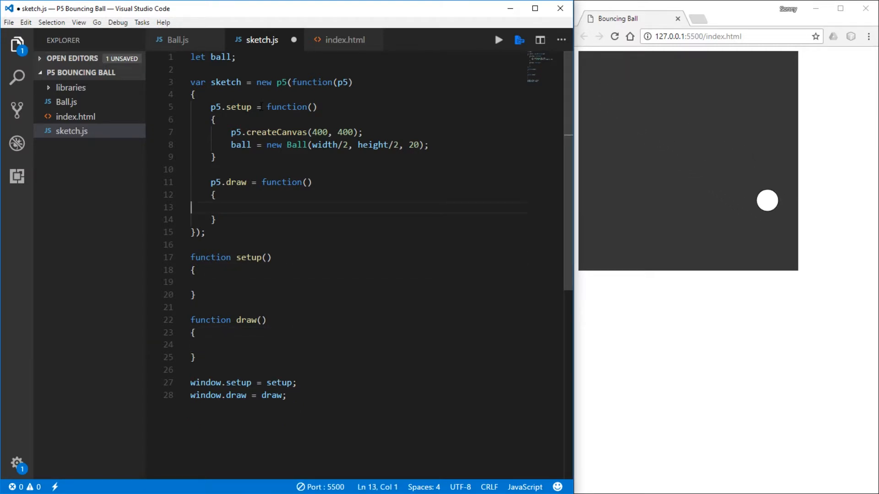
{"action": "type", "text": "background(55);"}
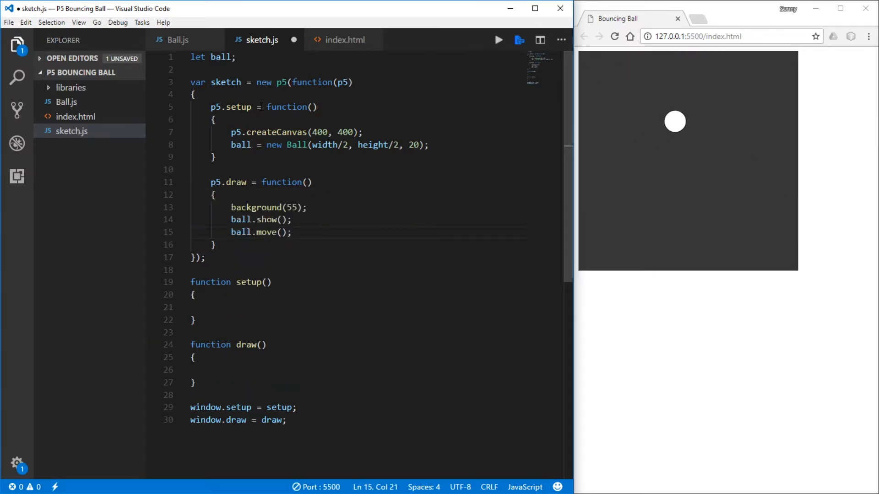
{"action": "left_click", "coordinate": [230, 207]}
{"action": "type", "text": "p5."}
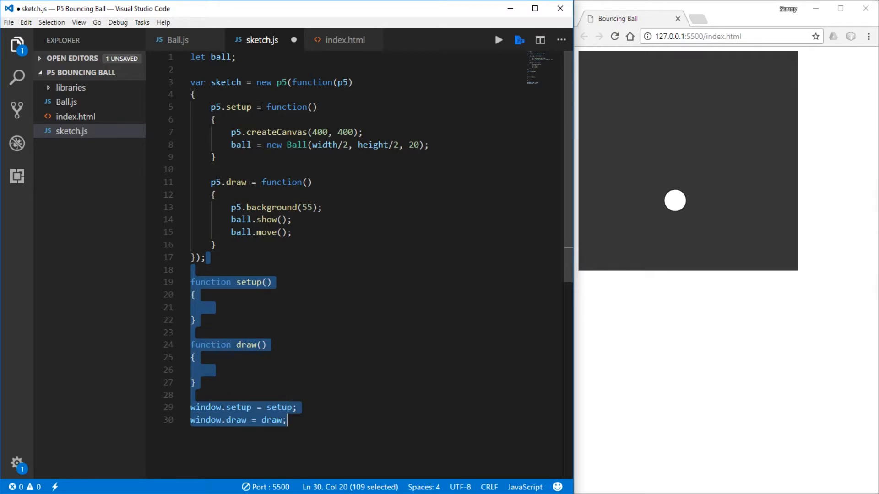
{"action": "key", "text": "Delete"}
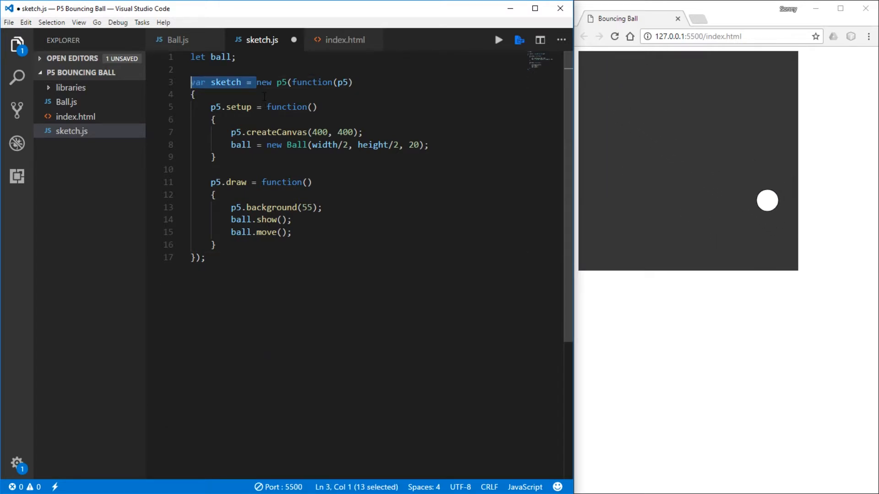
{"action": "key", "text": "Delete"}
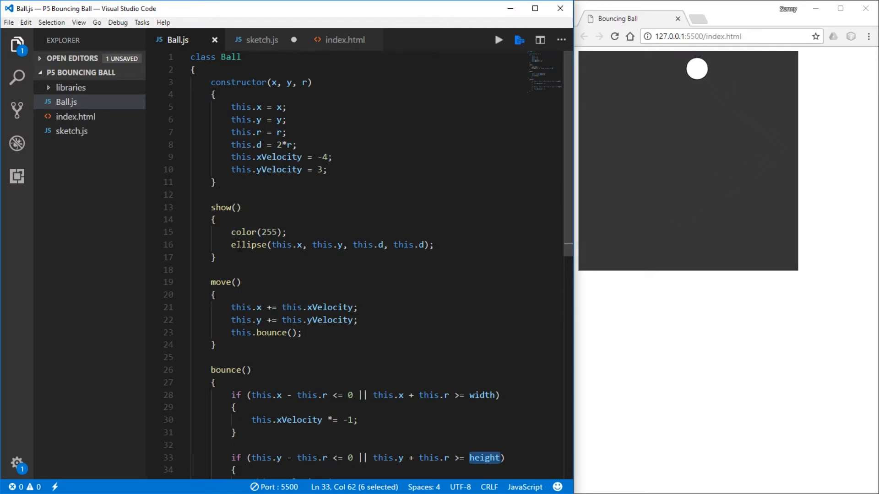
Step: Pass p5 into the bounce call and the bounce method signature in Ball.js
{"action": "scroll", "scroll_direction": "down", "scroll_amount": 3}
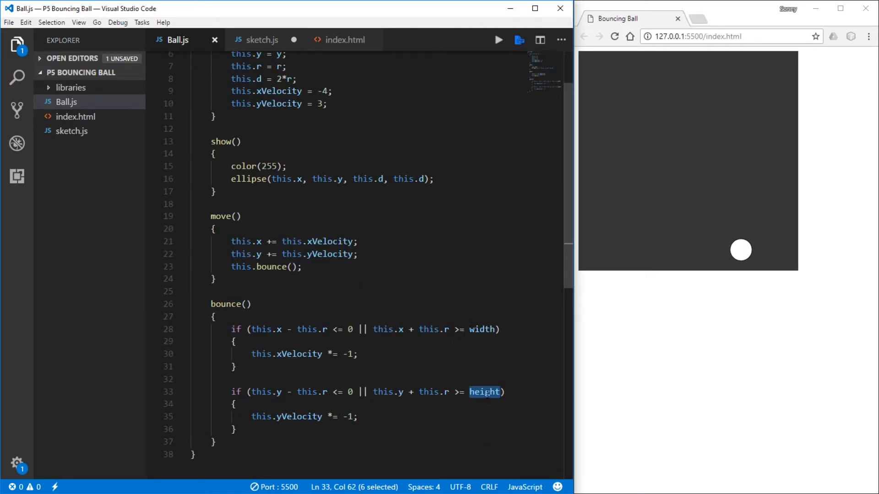
{"action": "left_click", "coordinate": [469, 329]}
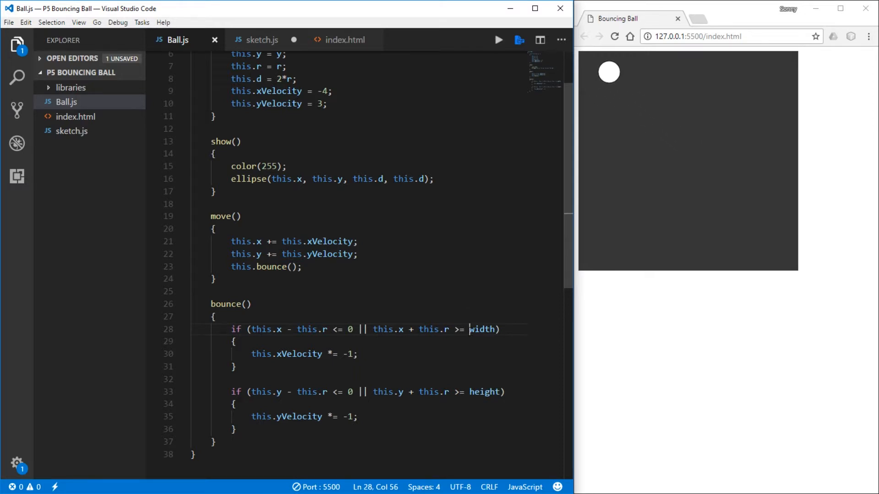
{"action": "scroll", "scroll_direction": "up", "scroll_amount": 3}
{"action": "type", "text": "p5"}
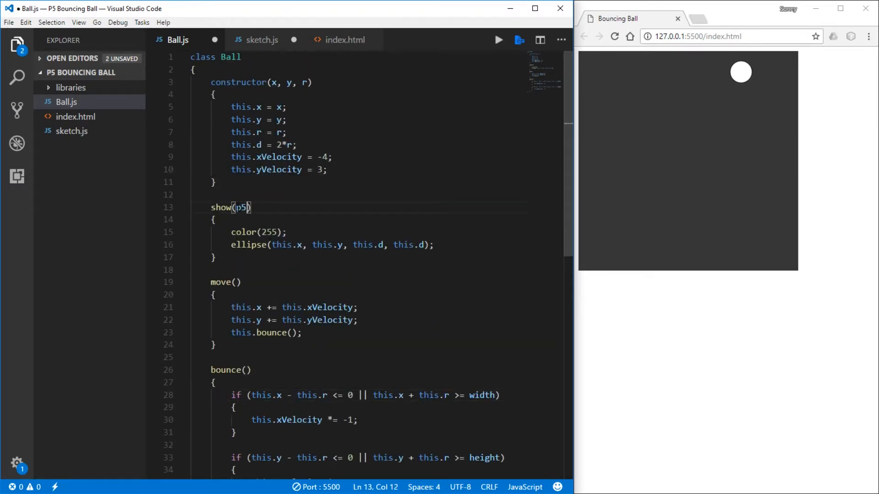
{"action": "left_click", "coordinate": [235, 282]}
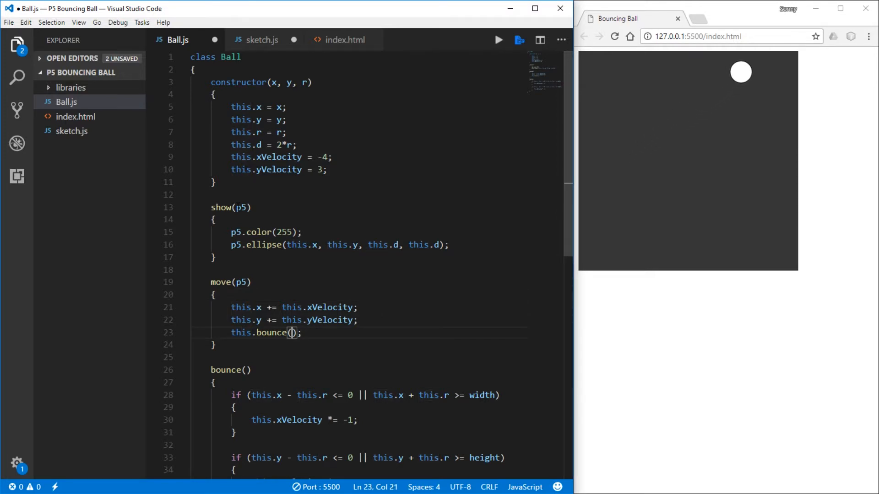
{"action": "type", "text": "p5"}
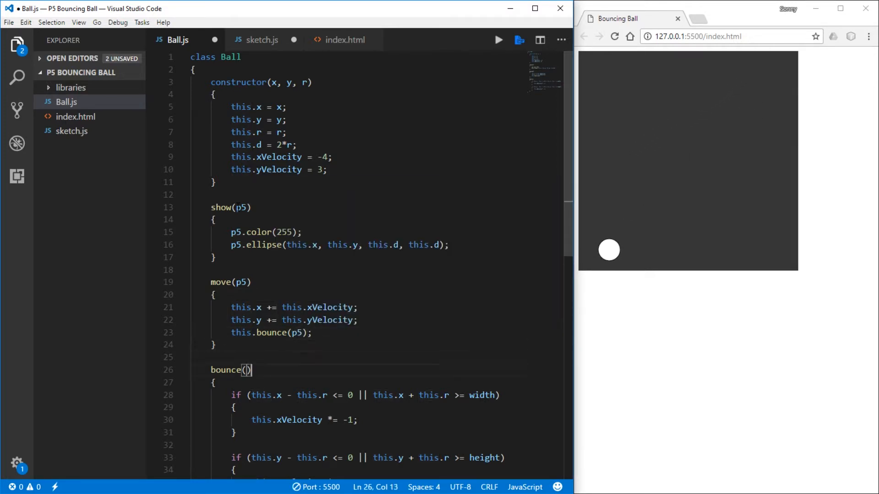
{"action": "type", "text": "p5"}
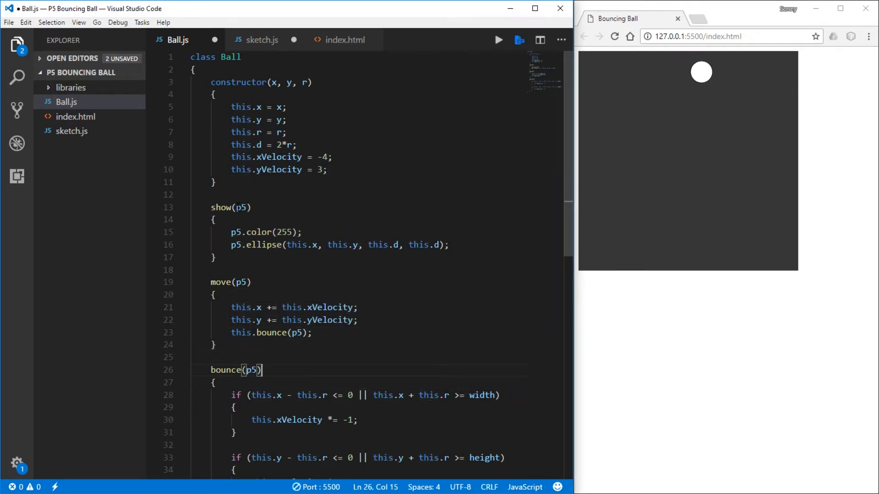
Step: Prefix the bounce width check with p5. and declare the class as export default
{"action": "left_click", "coordinate": [497, 395]}
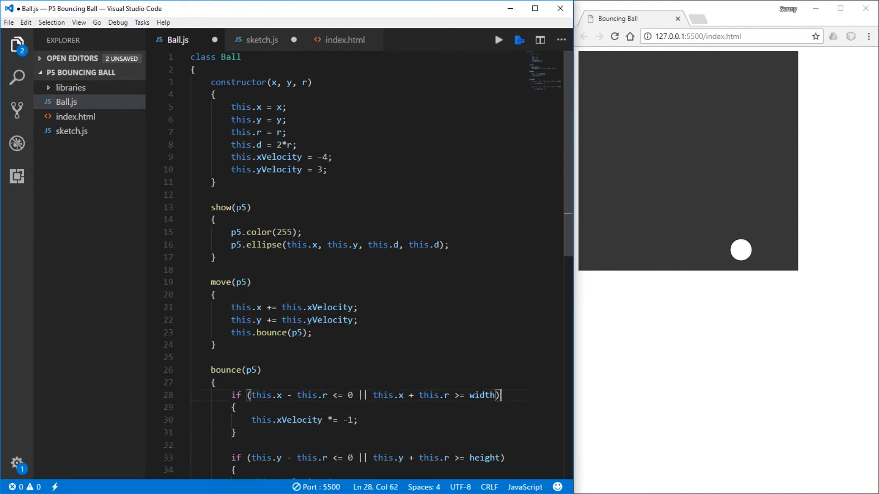
{"action": "type", "text": "p5."}
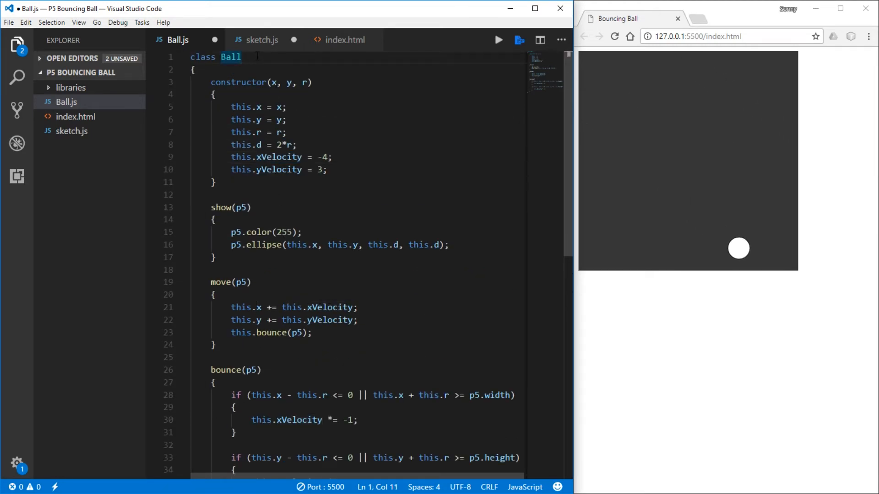
{"action": "type", "text": "export"}
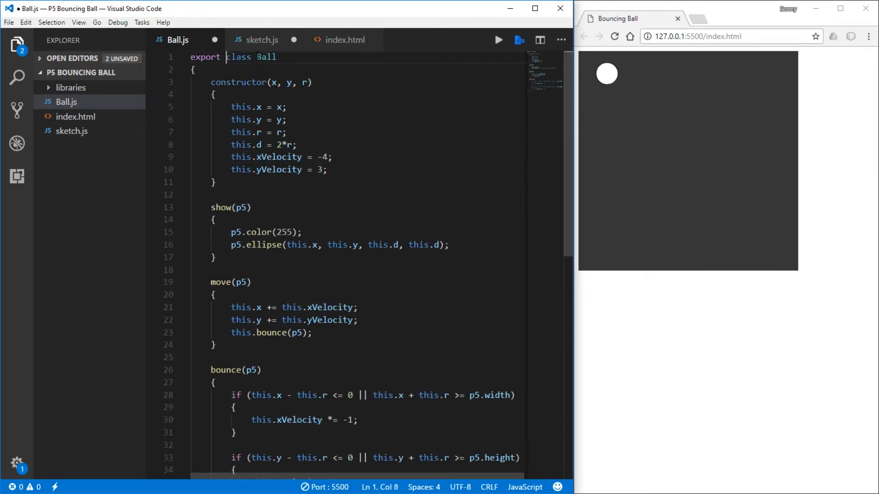
{"action": "type", "text": "default"}
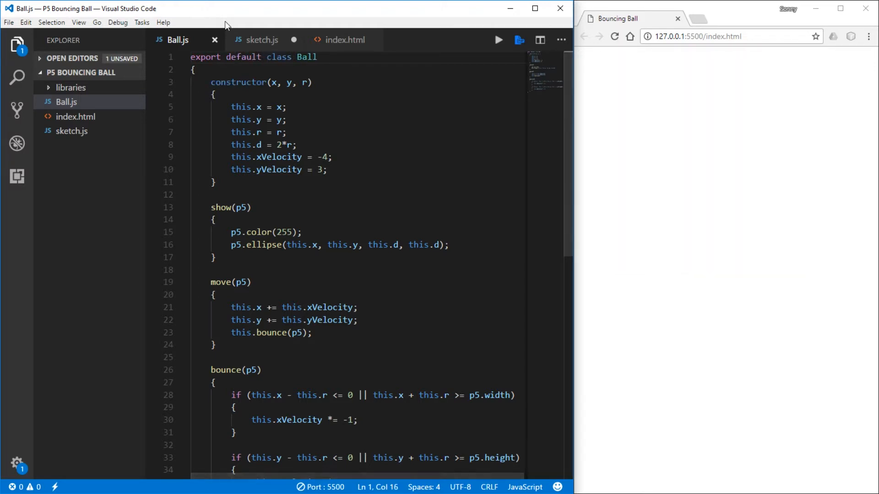
Step: Pass p5 into ball.show() and ball.move() in sketch.js
{"action": "left_click", "coordinate": [261, 40]}
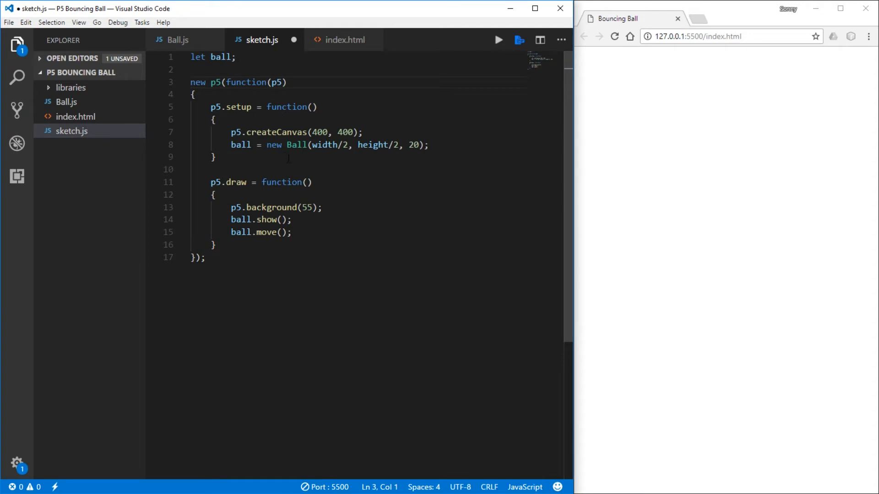
{"action": "left_click", "coordinate": [281, 219]}
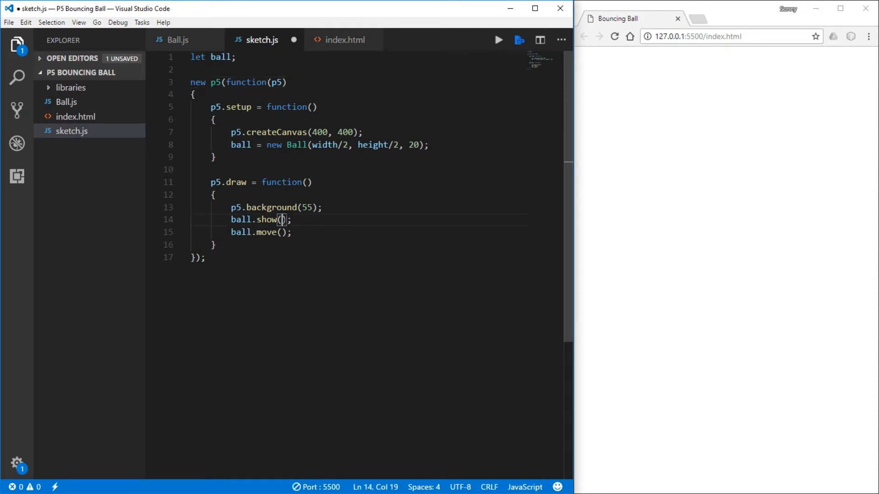
{"action": "type", "text": "p5"}
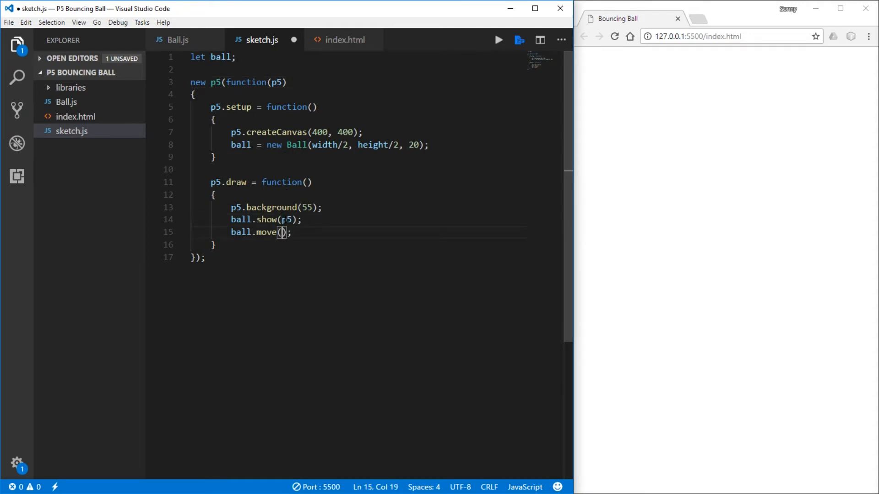
{"action": "type", "text": "p5"}
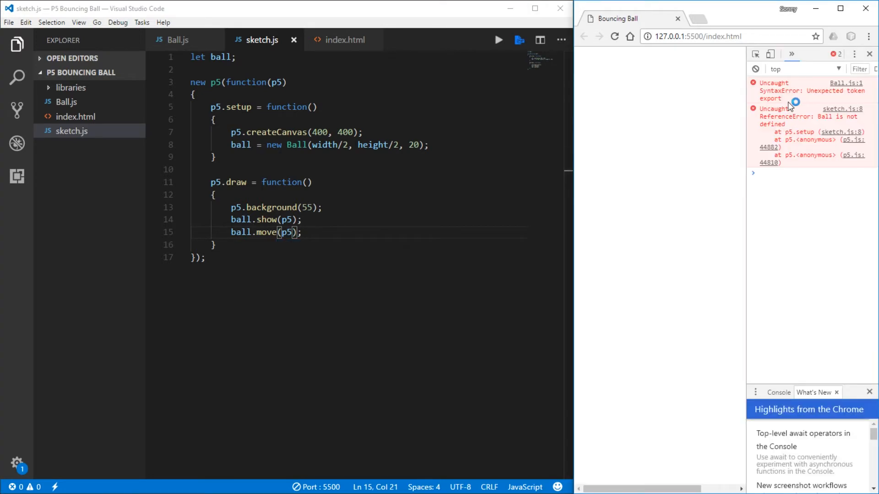
{"action": "mouse_move", "coordinate": [809, 105]}
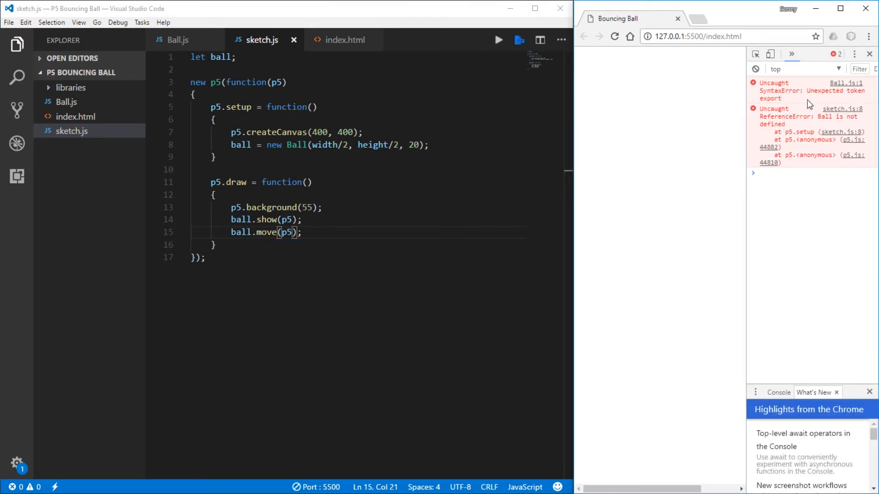
{"action": "mouse_move", "coordinate": [801, 100]}
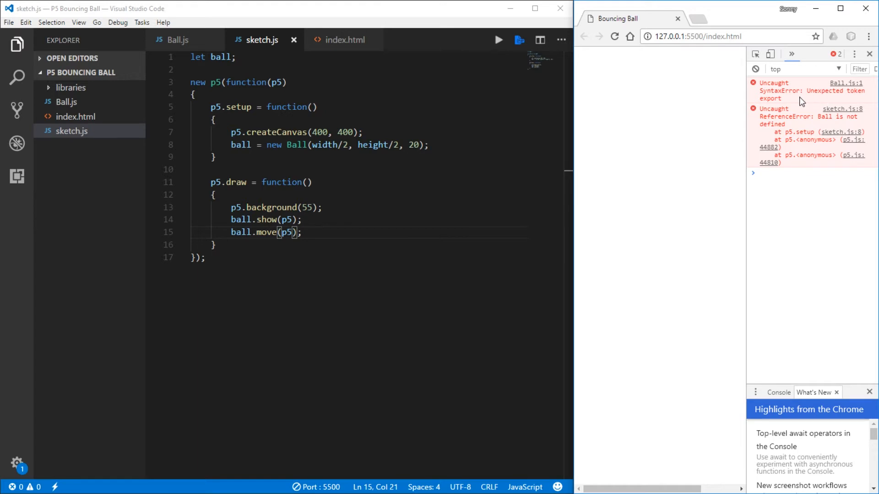
{"action": "mouse_move", "coordinate": [810, 100]}
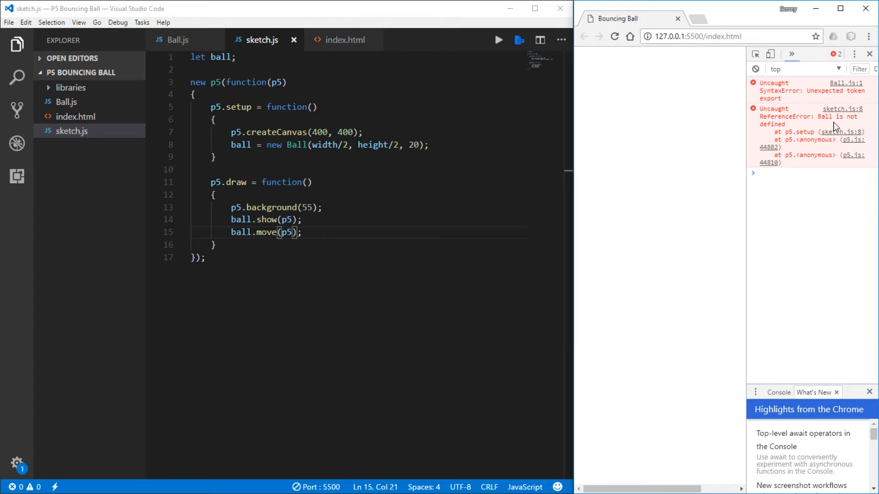
{"action": "left_click", "coordinate": [344, 40]}
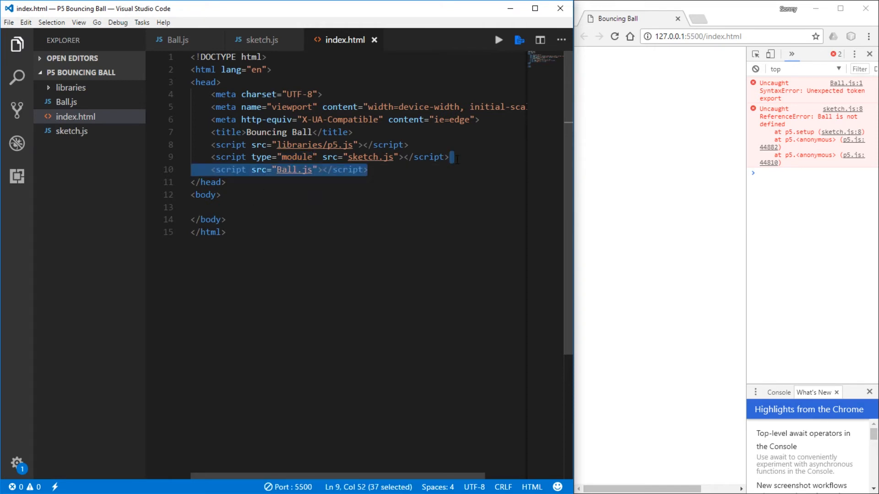
Step: Remove the Ball.js script tag and import Ball from "./Ball.js" in sketch.js
{"action": "key", "text": "Delete"}
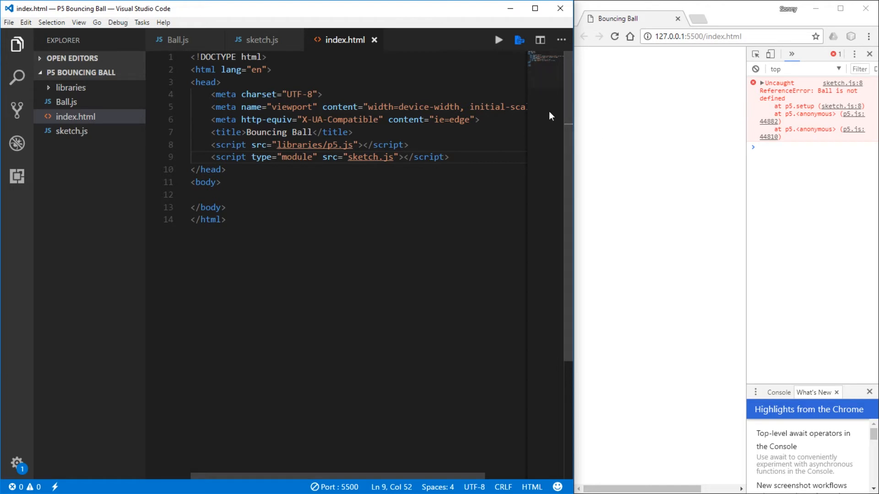
{"action": "mouse_move", "coordinate": [262, 40]}
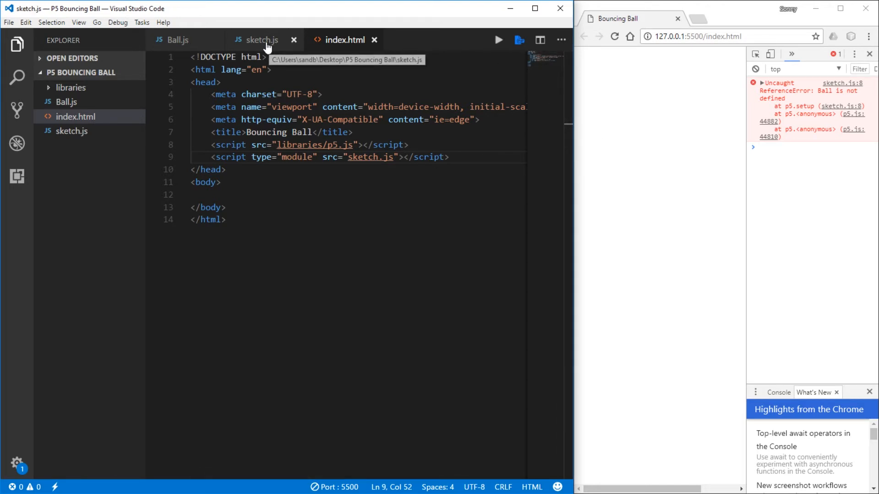
{"action": "left_click", "coordinate": [262, 40]}
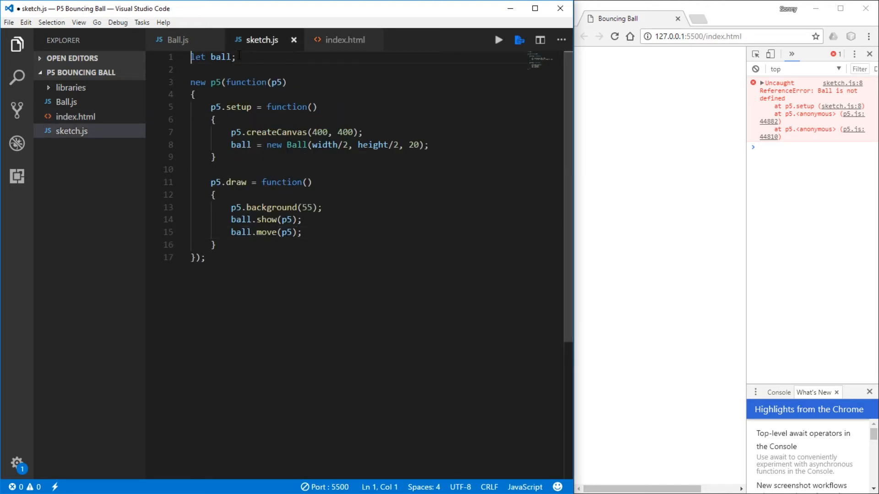
{"action": "type", "text": "import"}
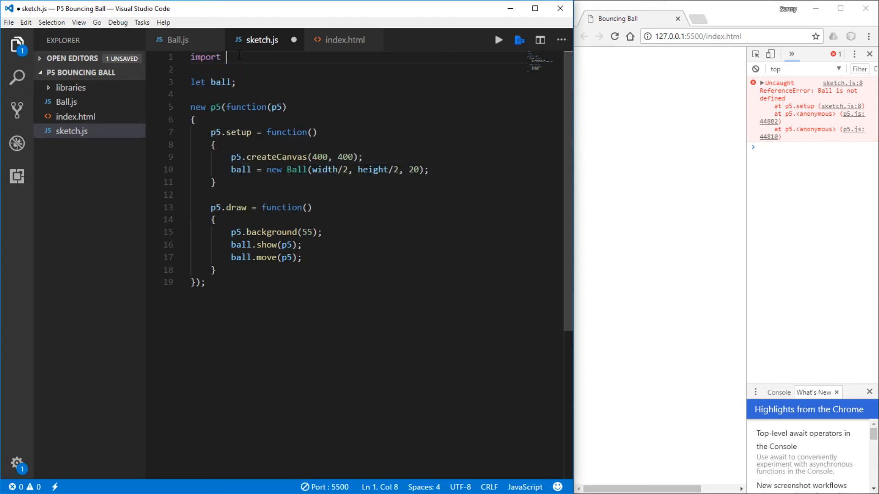
{"action": "type", "text": "Bal"}
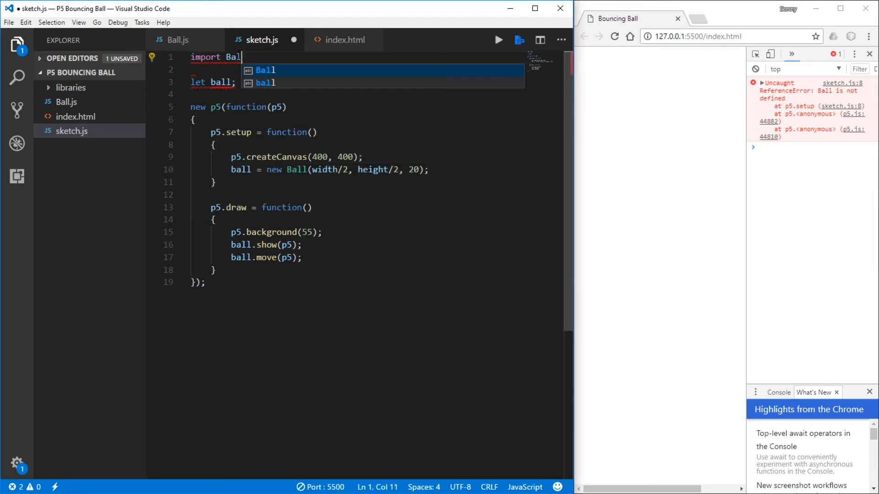
{"action": "type", "text": "from \"./Ball.js\";"}
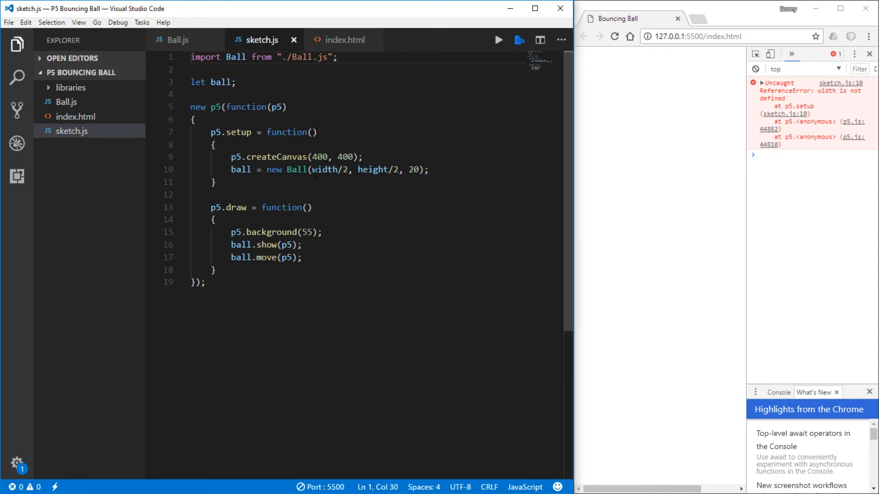
Step: Change width and height to p5.width and p5.height in sketch.js
{"action": "type", "text": "p5."}
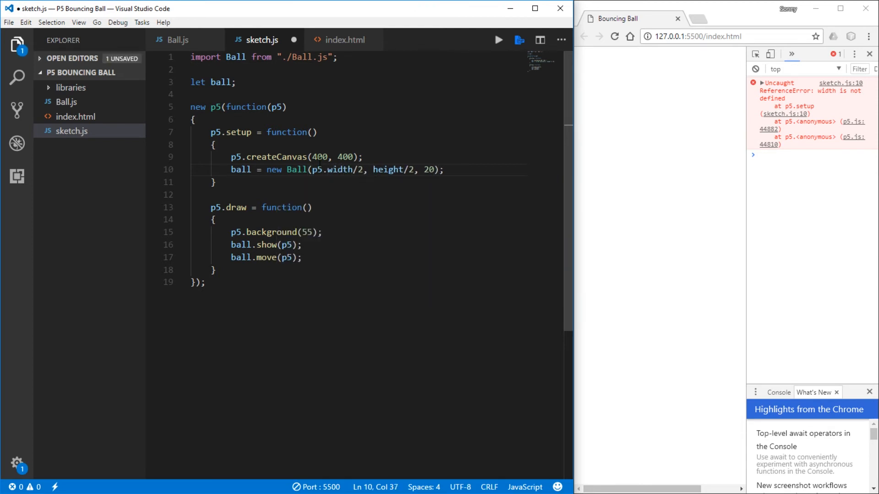
{"action": "type", "text": "p5."}
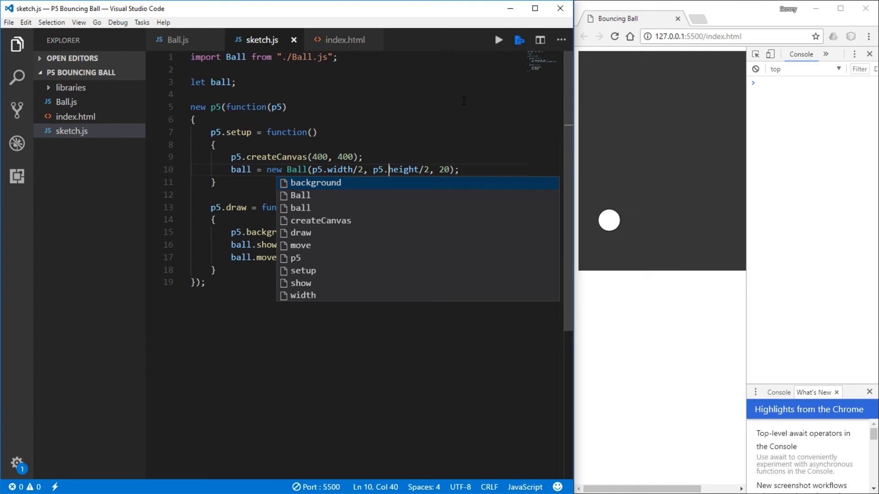
{"action": "key", "text": "Escape"}
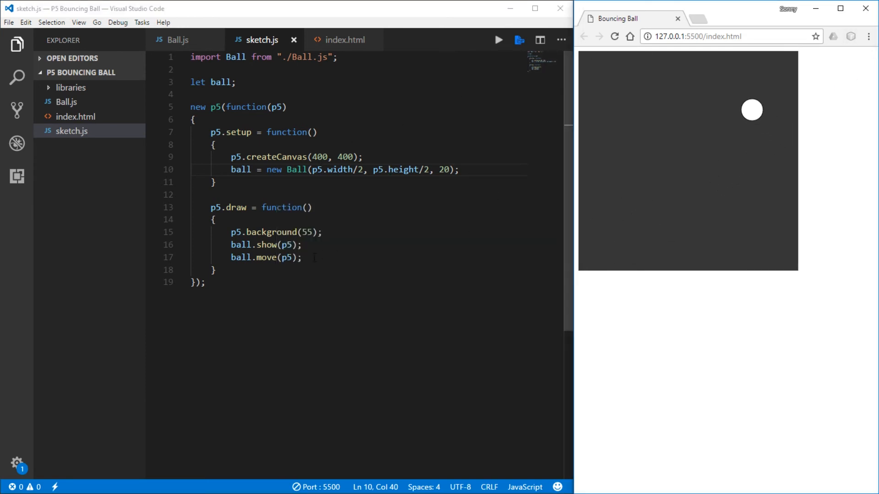